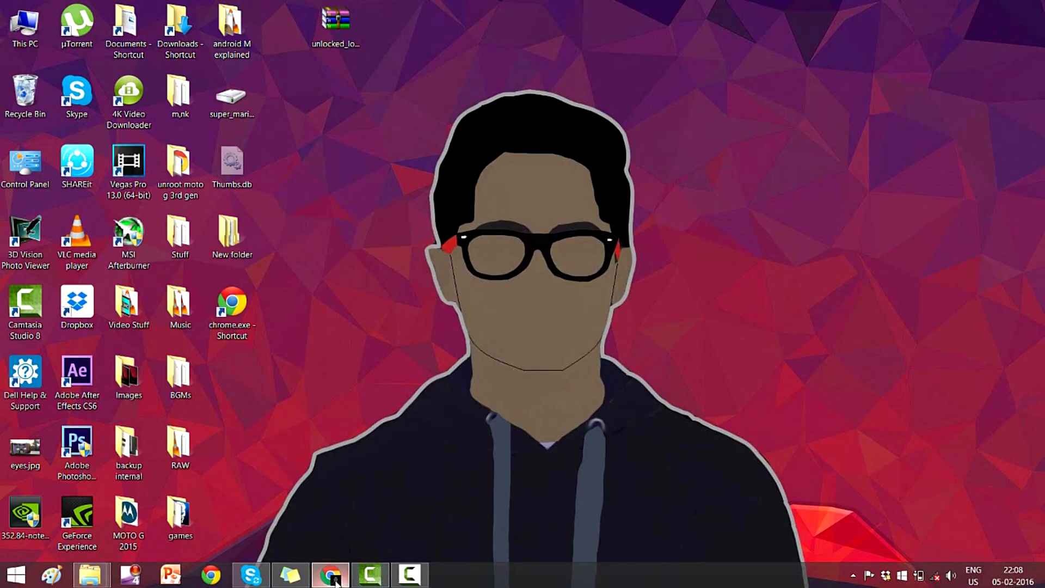
Follow the XDA thread's 'flash this' link and download unlocked_logo.zip from BasketBuild.
{"action": "left_click", "coordinate": [330, 575]}
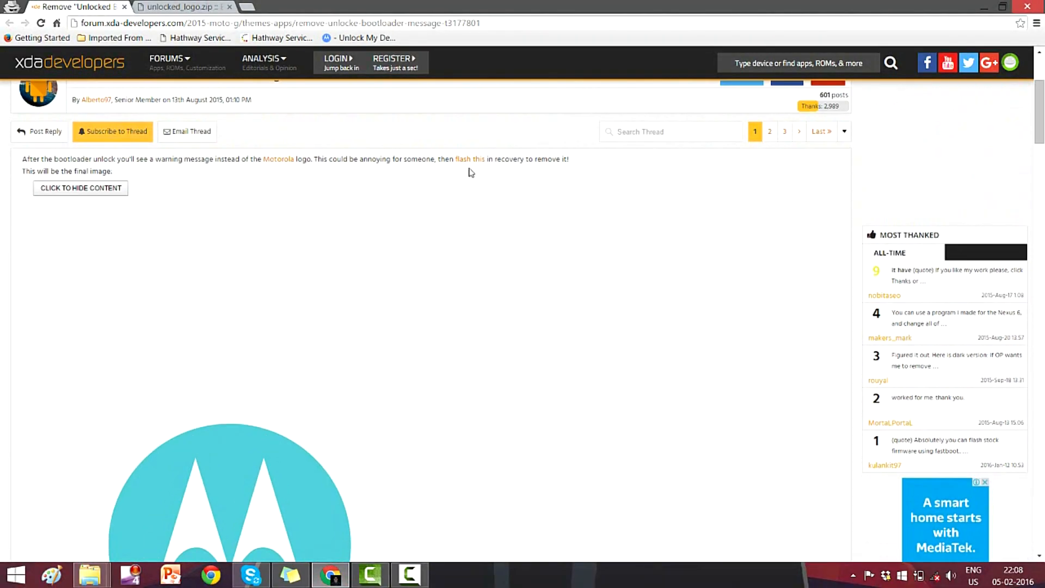
{"action": "left_click", "coordinate": [180, 7]}
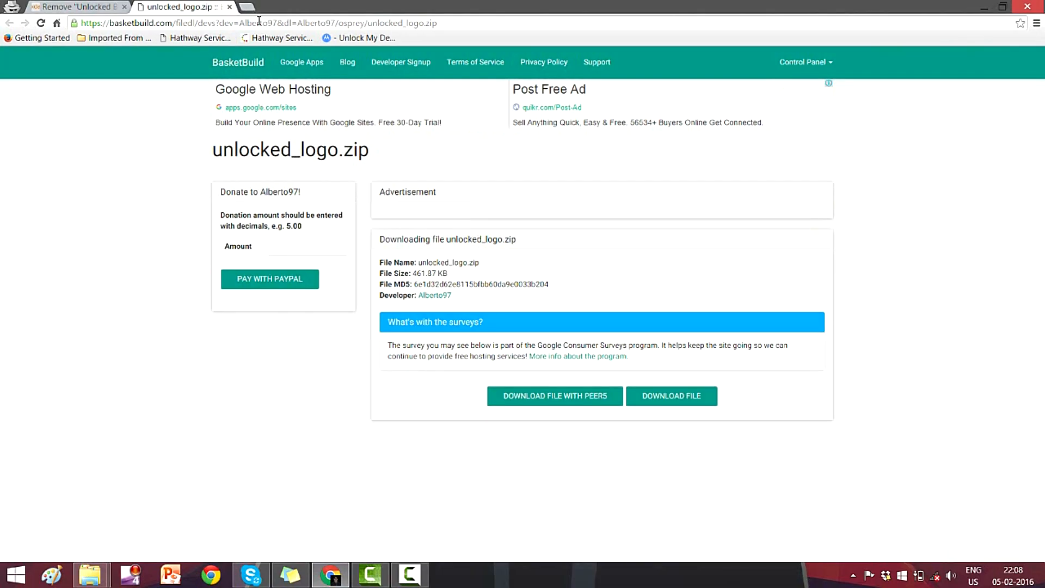
{"action": "left_click", "coordinate": [256, 23]}
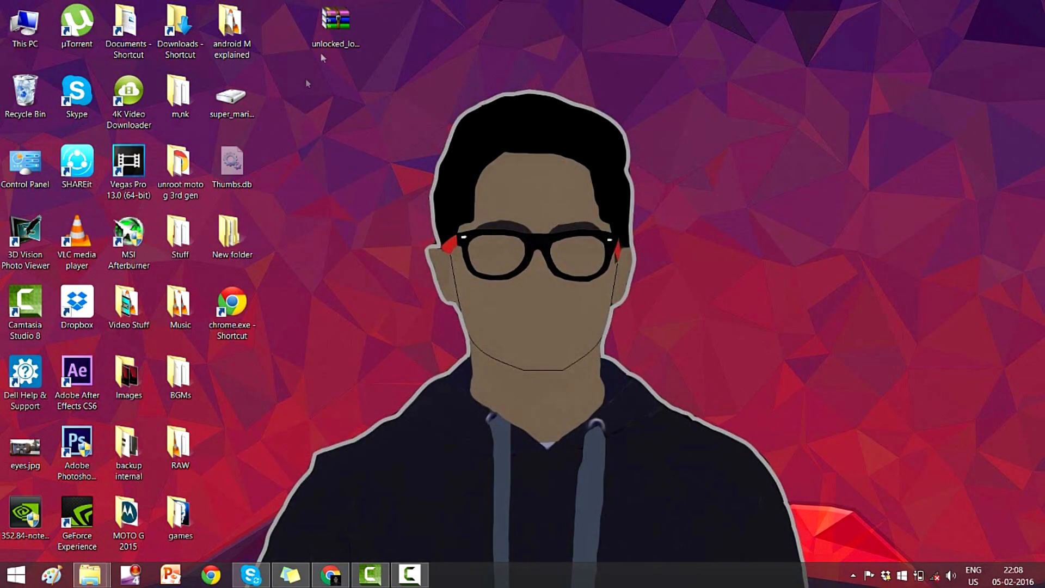
Copy unlocked_logo.zip from the desktop and paste it into the MotoG3 SD card.
{"action": "left_click", "coordinate": [336, 20]}
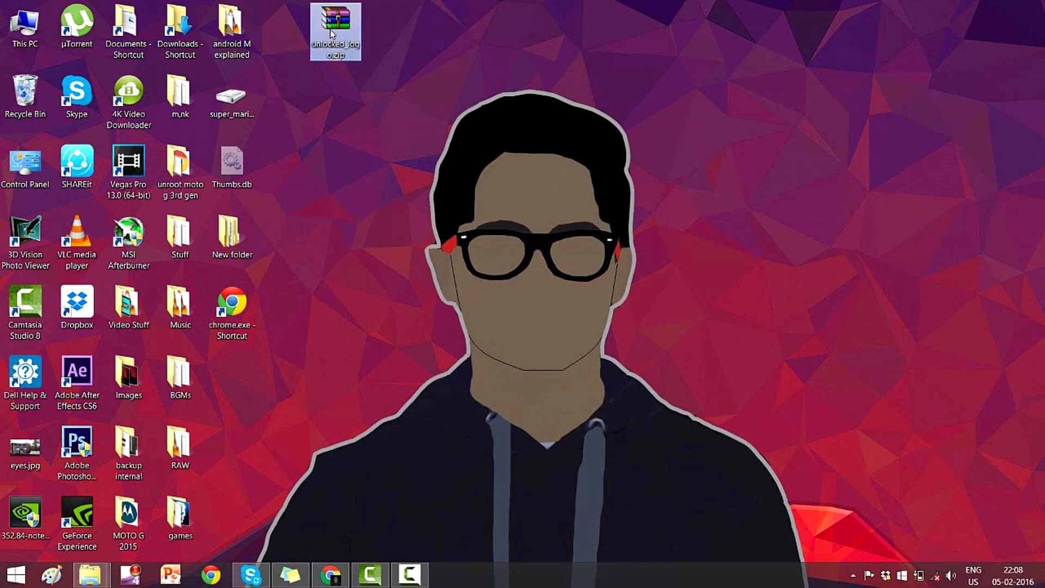
{"action": "right_click", "coordinate": [336, 32]}
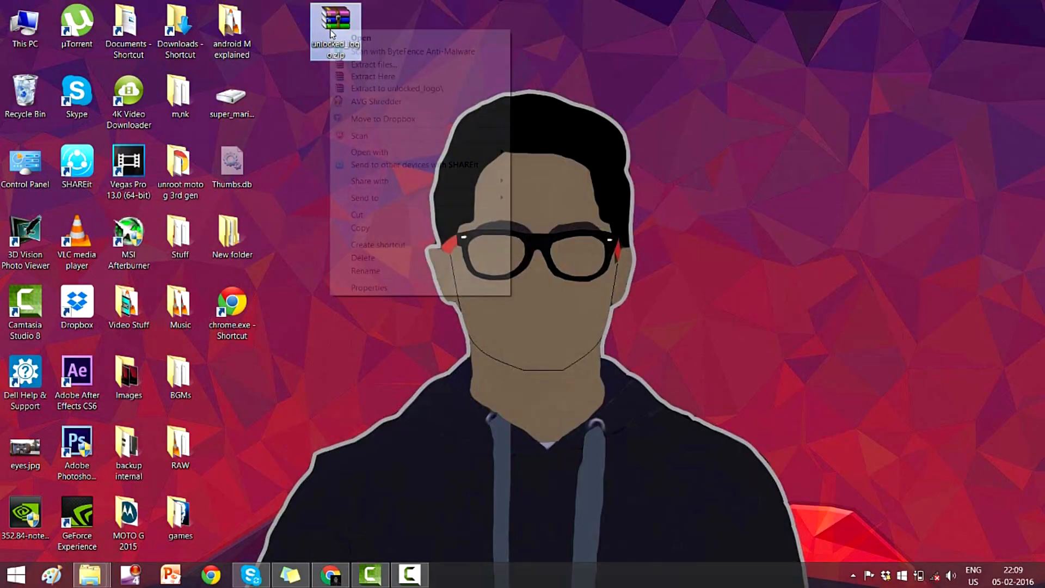
{"action": "left_click", "coordinate": [360, 228]}
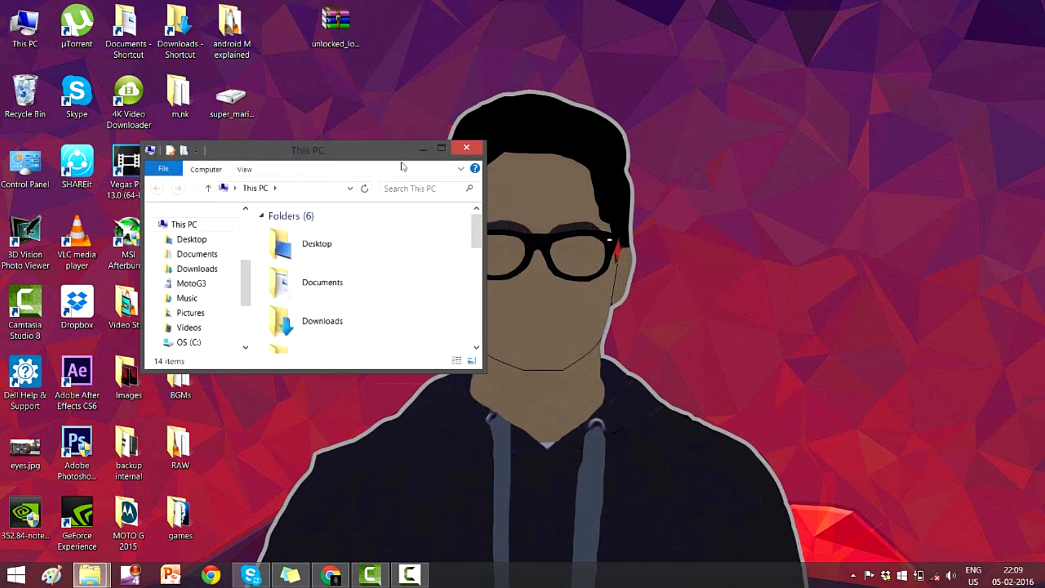
{"action": "left_click", "coordinate": [440, 148]}
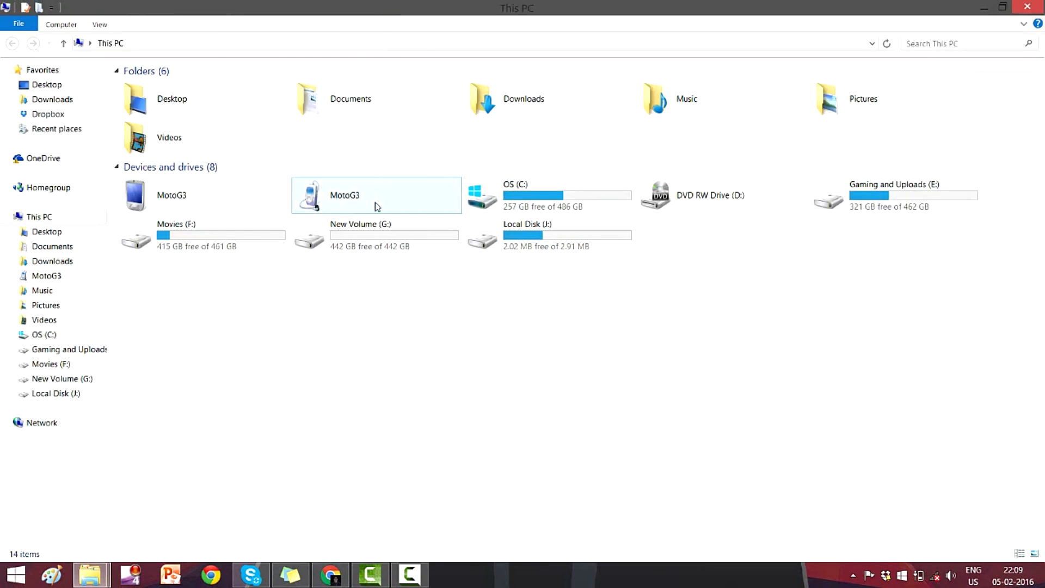
{"action": "double_click", "coordinate": [345, 195]}
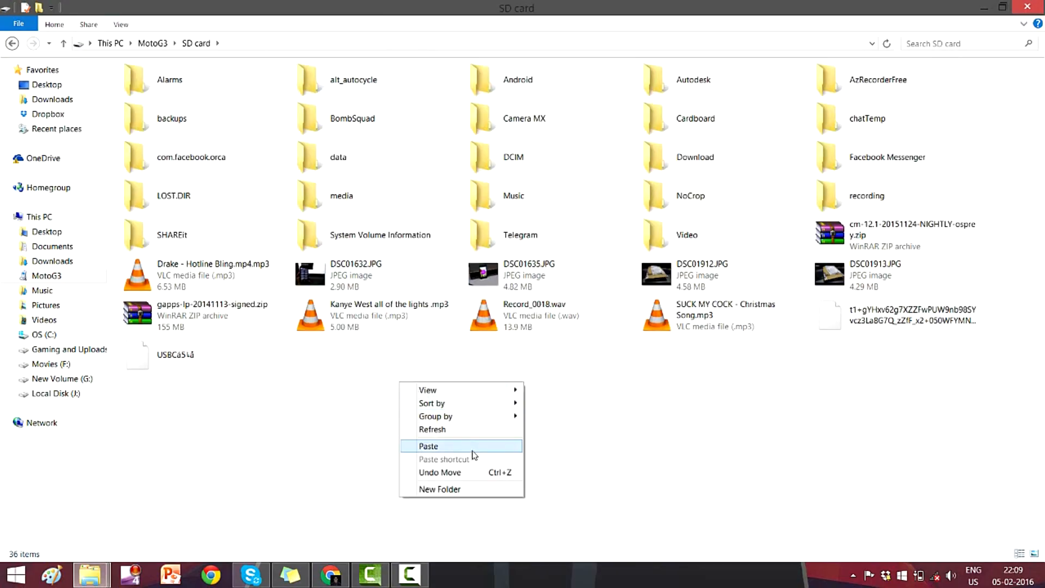
{"action": "left_click", "coordinate": [428, 445]}
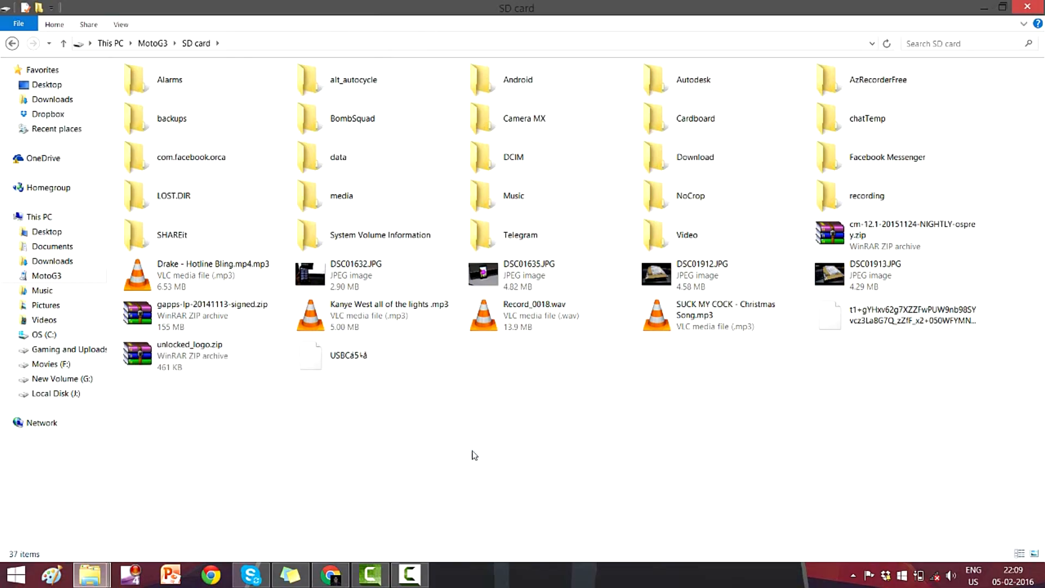
{"action": "left_click", "coordinate": [189, 356]}
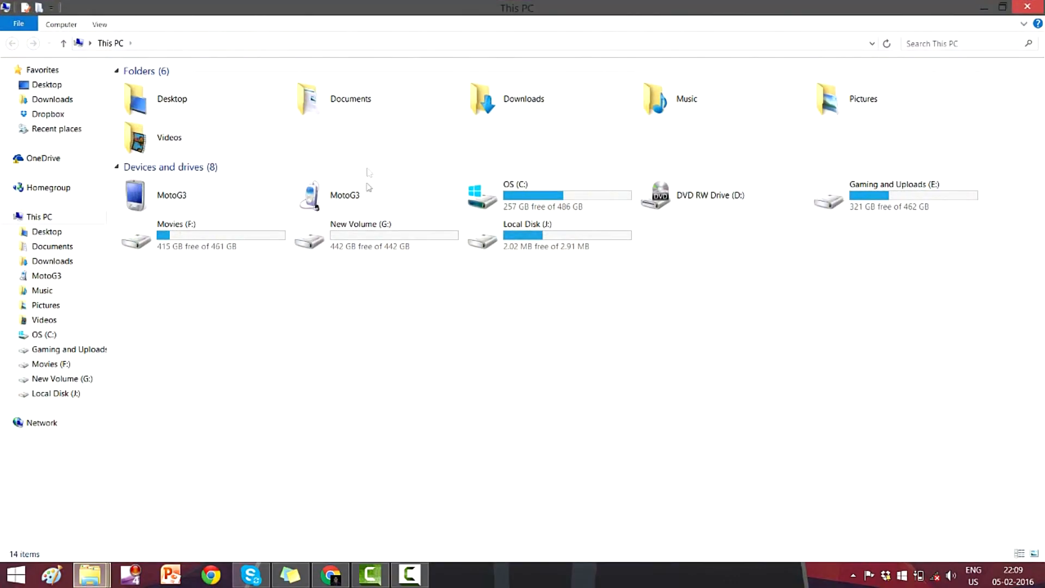
{"action": "mouse_move", "coordinate": [117, 282]}
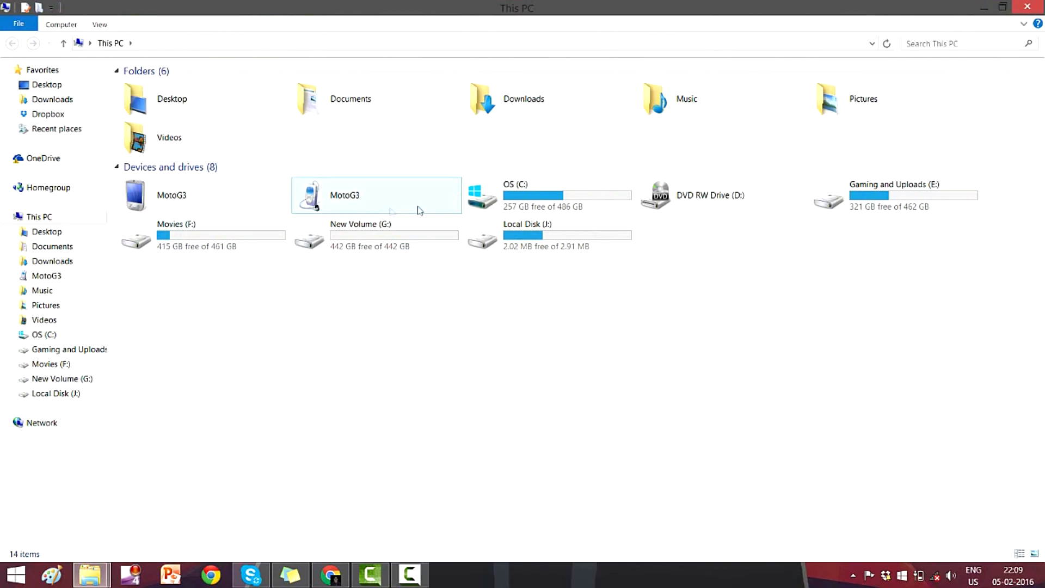
Open a command window in C:\Program Files (x86)\Minimal ADB and Fastboot.
{"action": "double_click", "coordinate": [514, 195]}
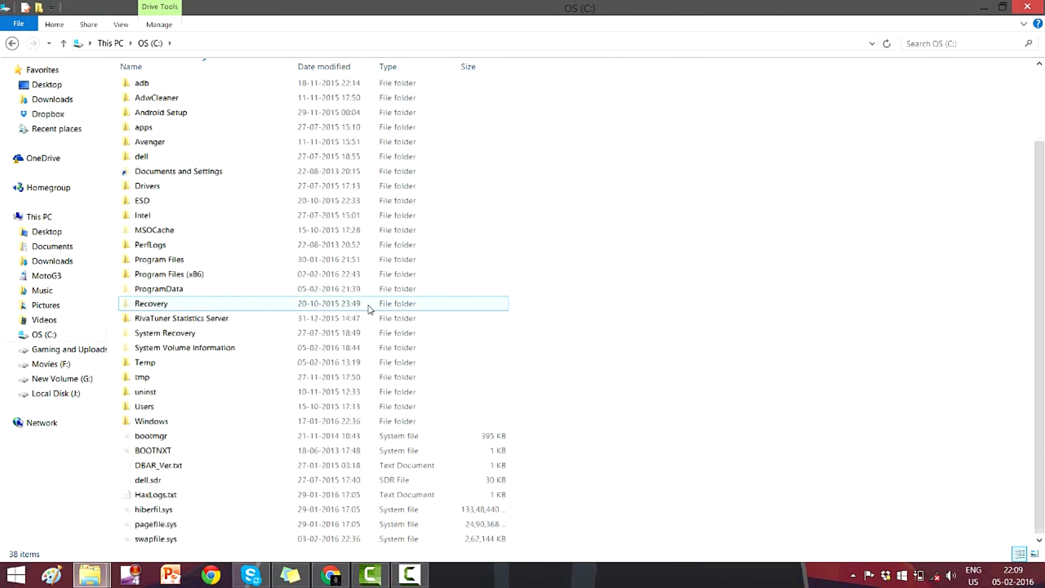
{"action": "double_click", "coordinate": [169, 274]}
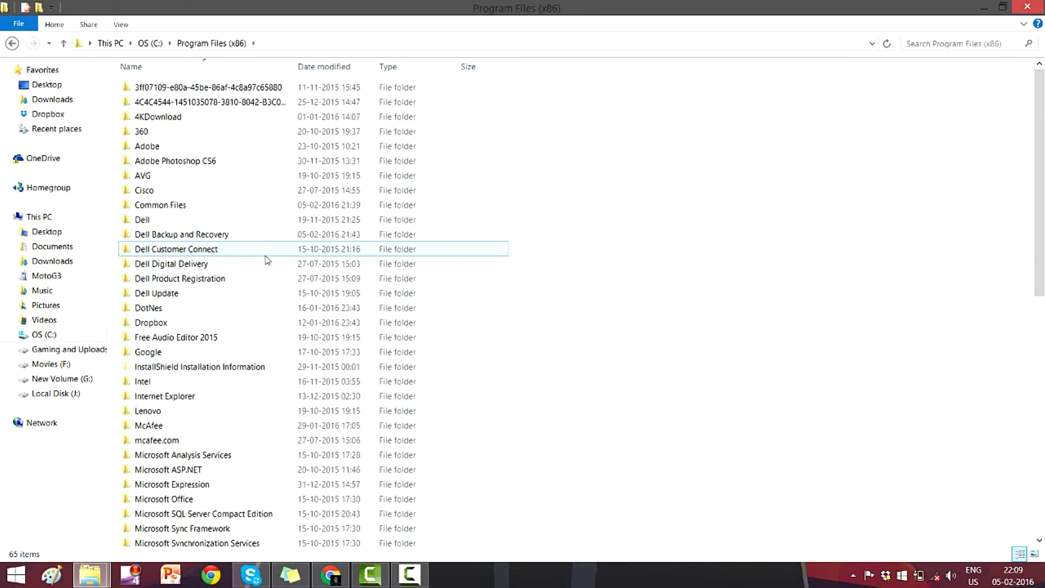
{"action": "scroll", "scroll_direction": "down", "scroll_amount": 3}
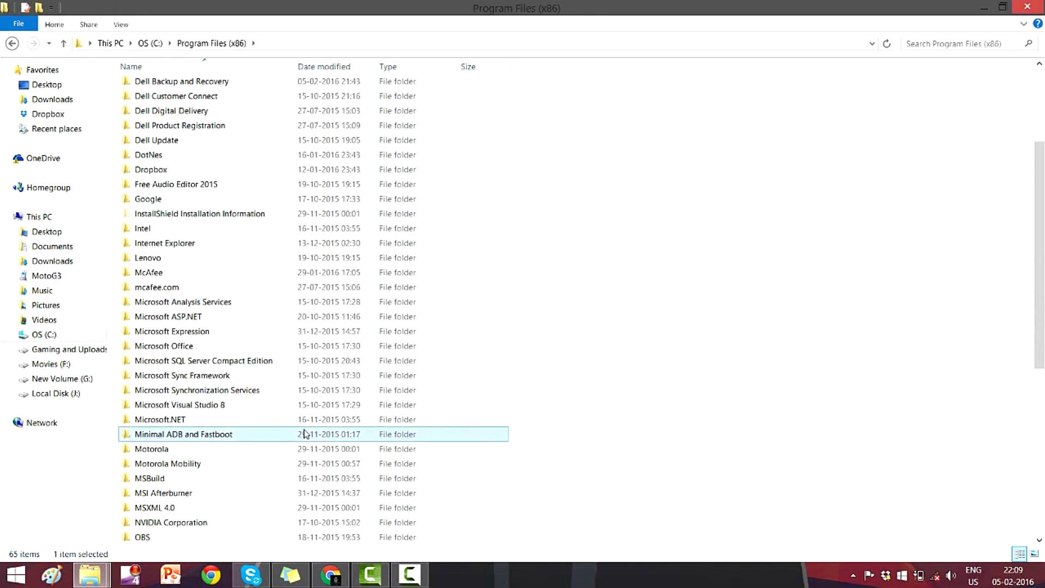
{"action": "double_click", "coordinate": [183, 434]}
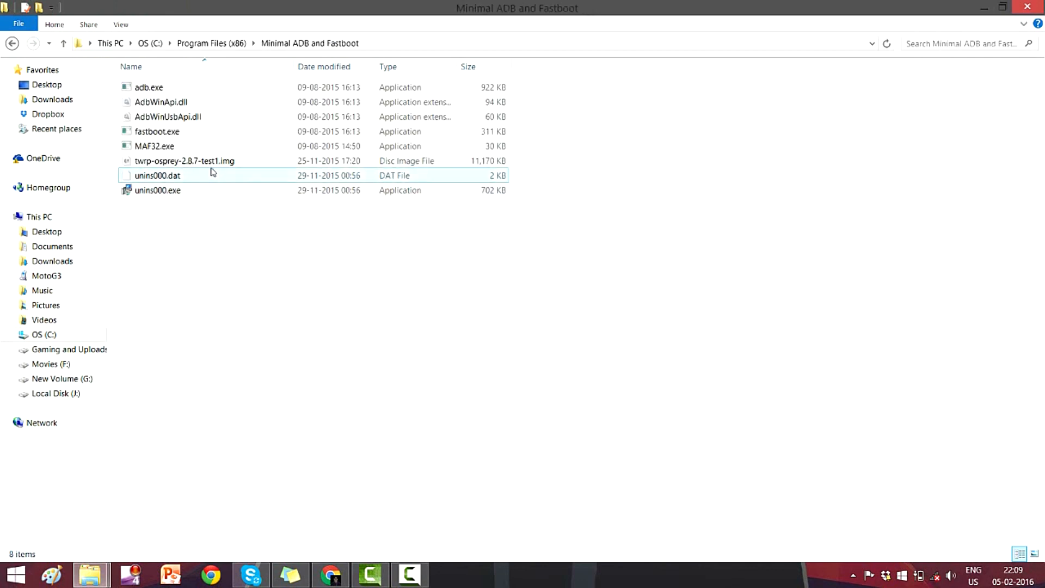
{"action": "left_click", "coordinate": [185, 161]}
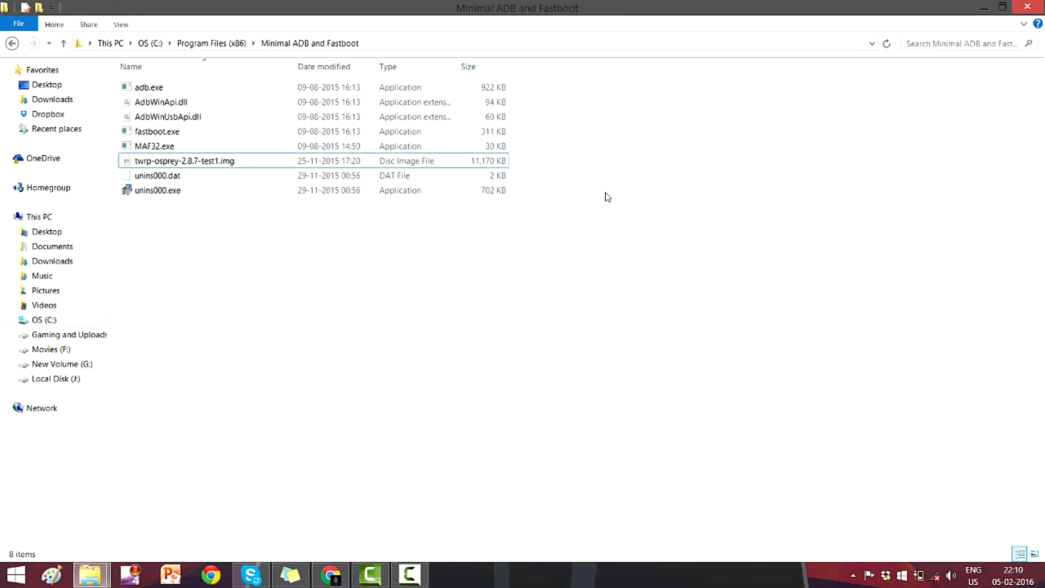
{"action": "right_click", "coordinate": [606, 196]}
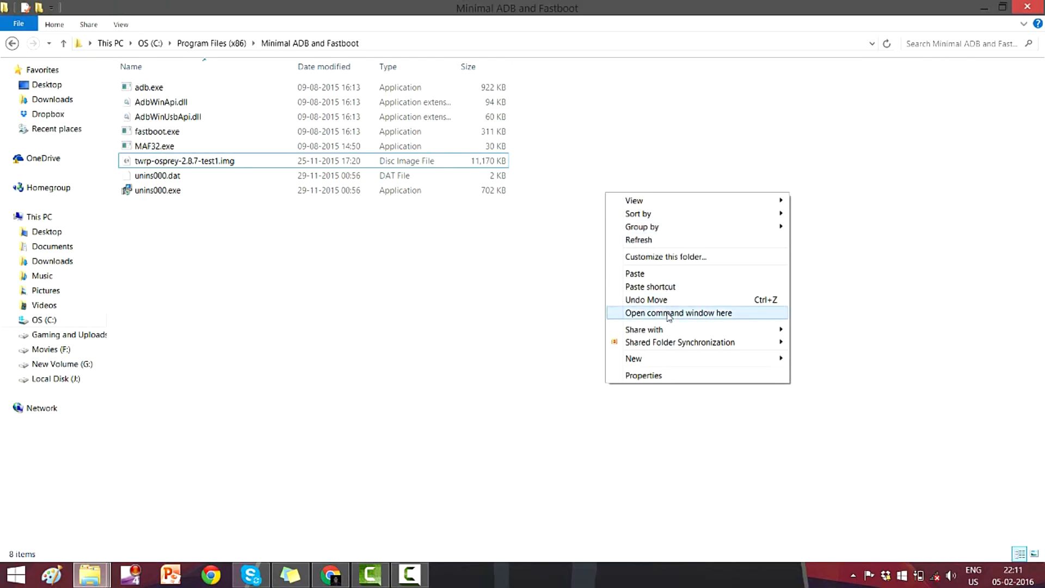
{"action": "left_click", "coordinate": [677, 312]}
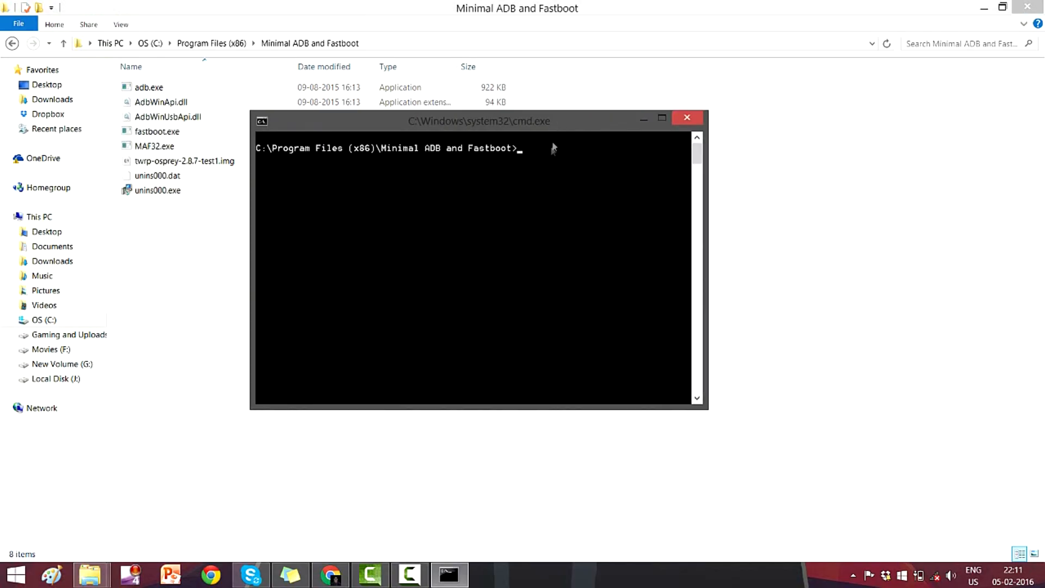
{"action": "mouse_move", "coordinate": [552, 163]}
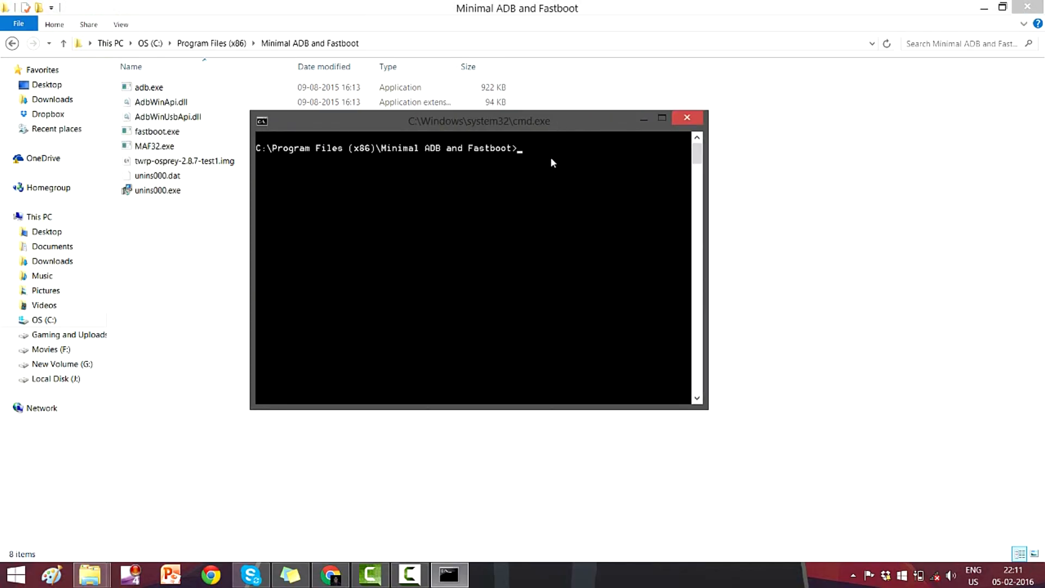
Run 'fastboot boot twrp-osprey-2.8.7-test1.img' to boot TWRP recovery.
{"action": "type", "text": "fastboo"}
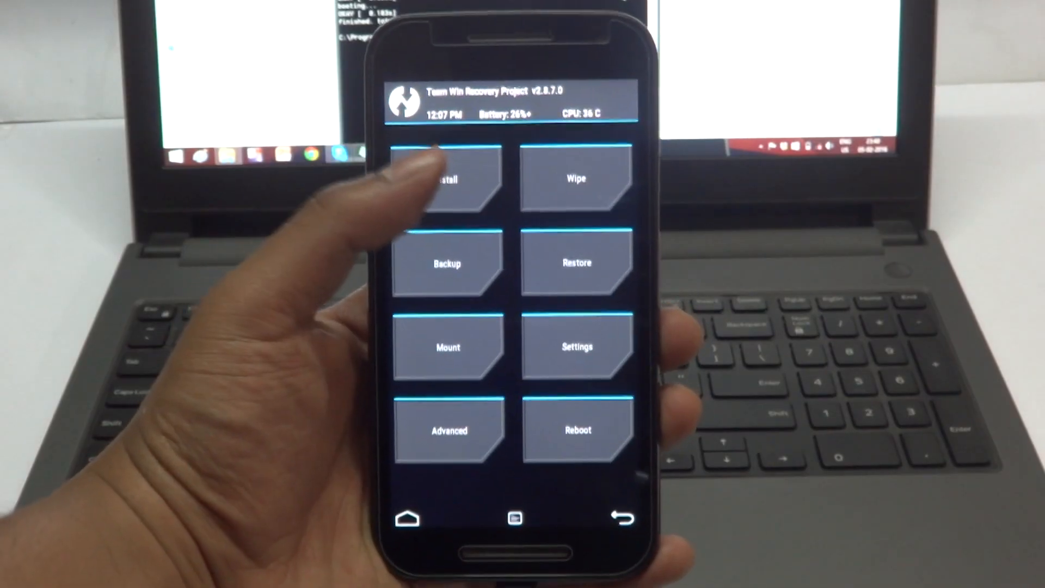
Install unlocked_logo.zip from /external_sd and swipe to confirm the flash.
{"action": "left_click", "coordinate": [446, 178]}
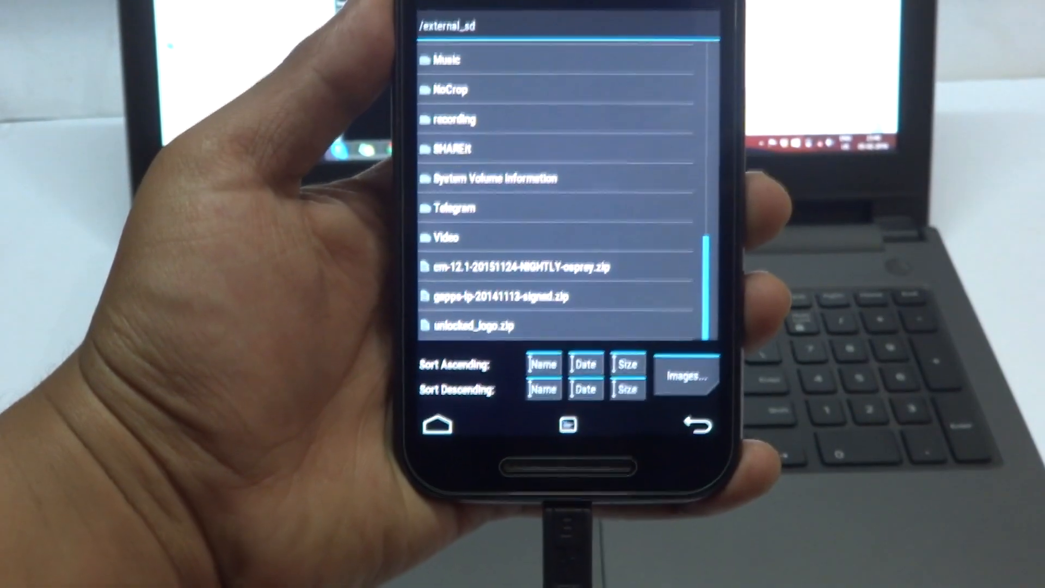
{"action": "left_click", "coordinate": [474, 326]}
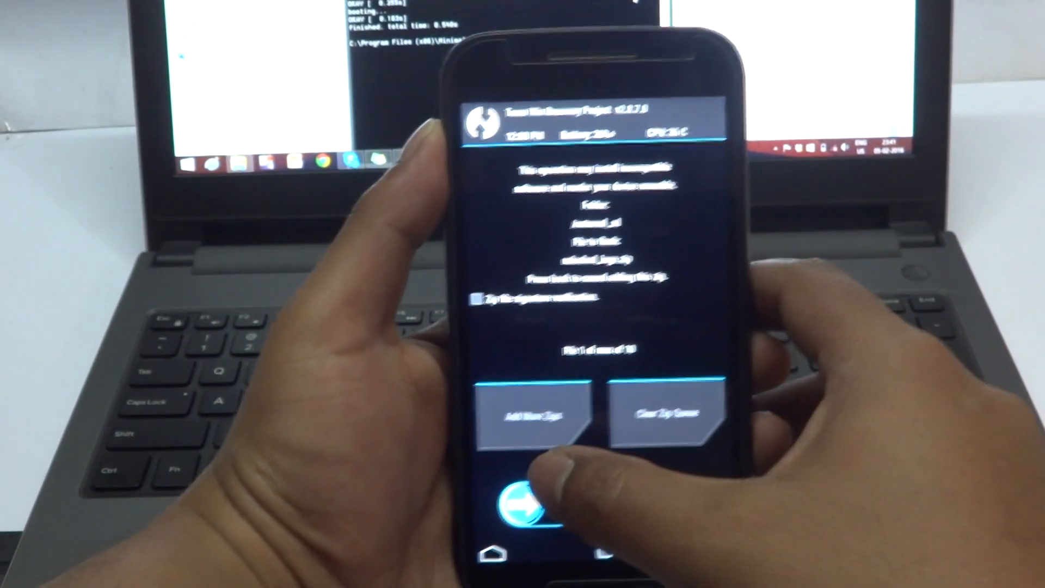
{"action": "left_click_drag", "start_coordinate": [523, 497], "coordinate": [666, 486]}
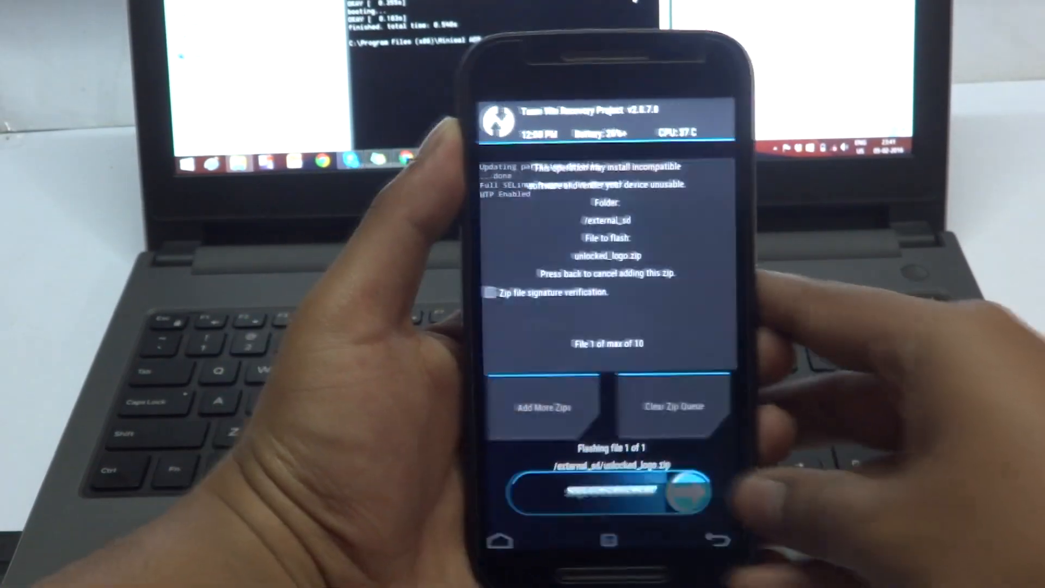